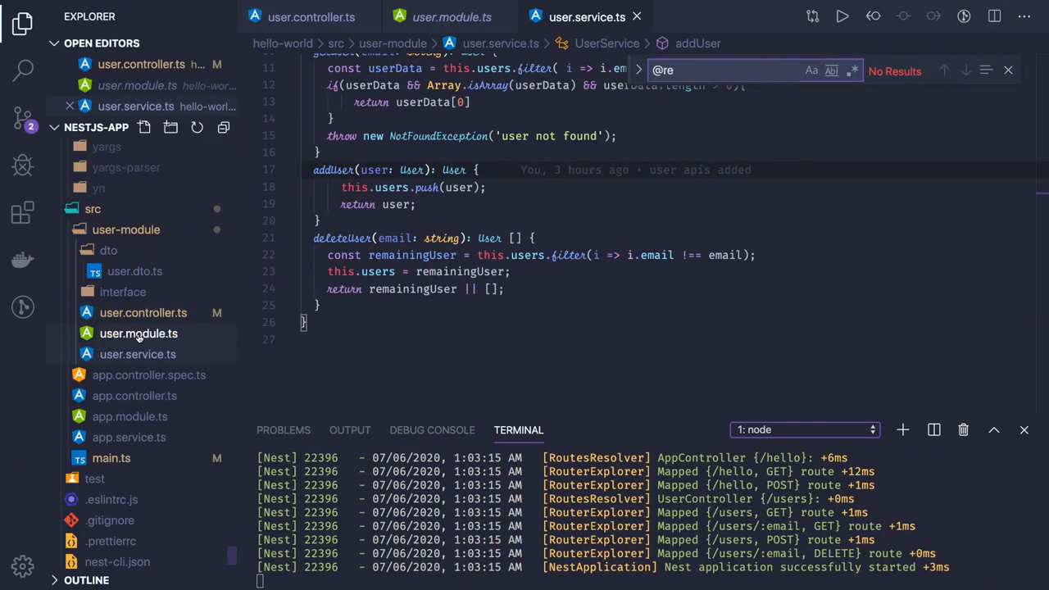
Browse user.module.ts and user.service.ts, ending on user.controller.ts with its getUsers handler
click(138, 334)
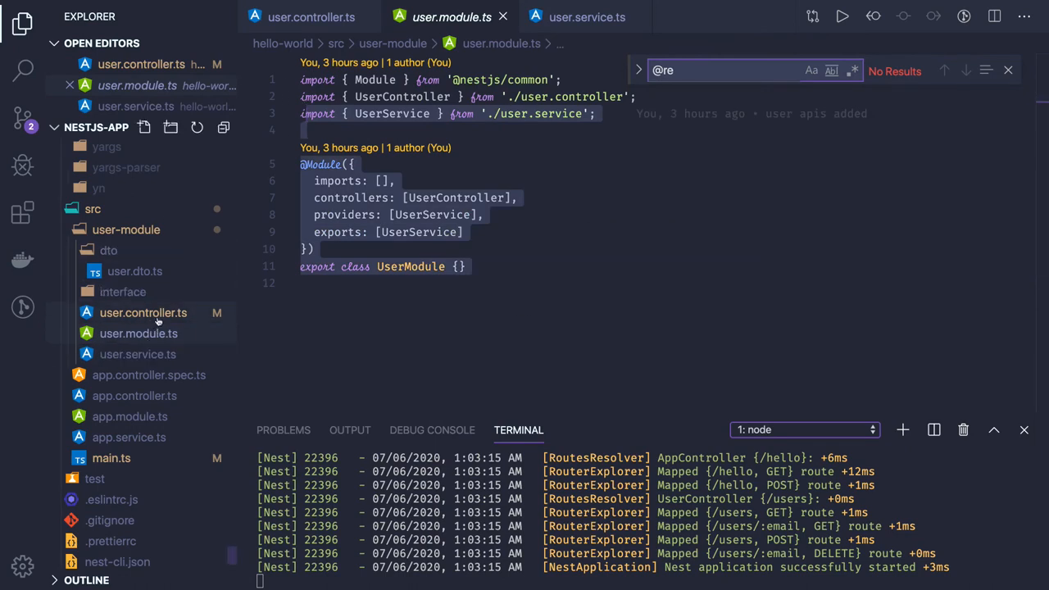
click(138, 354)
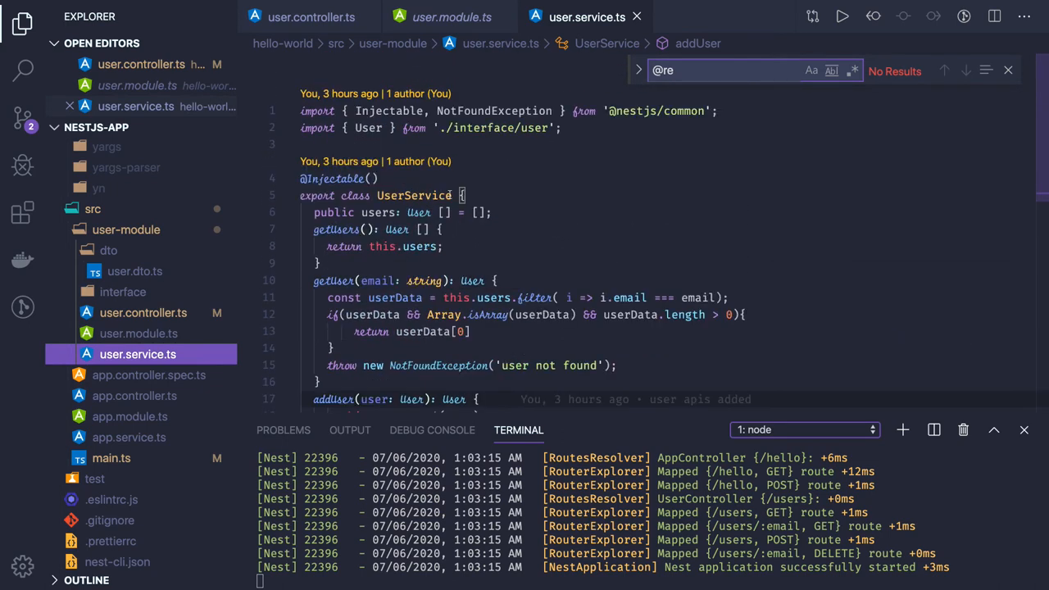
click(343, 179)
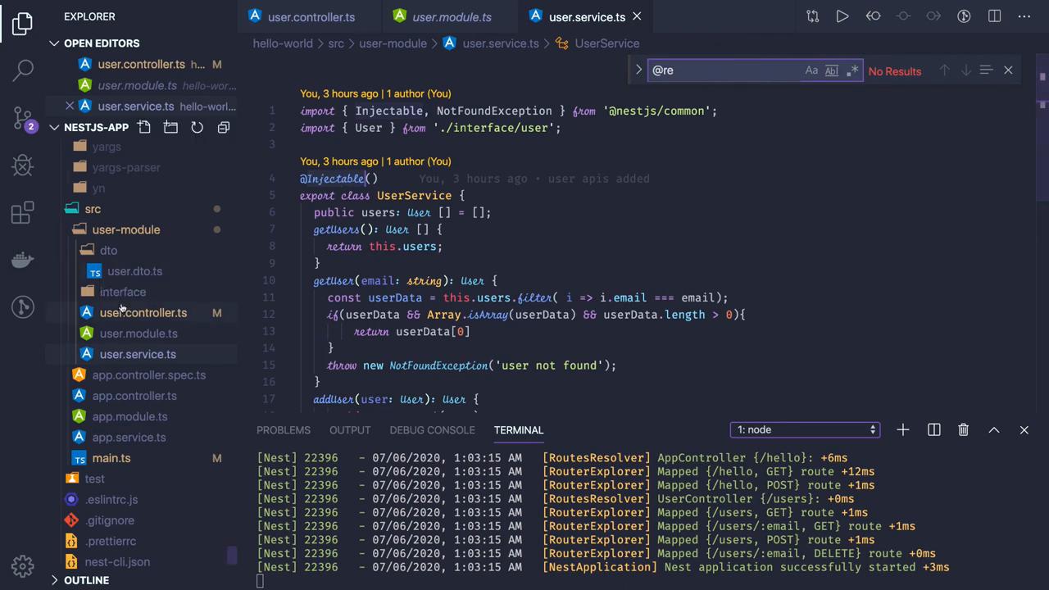
click(143, 313)
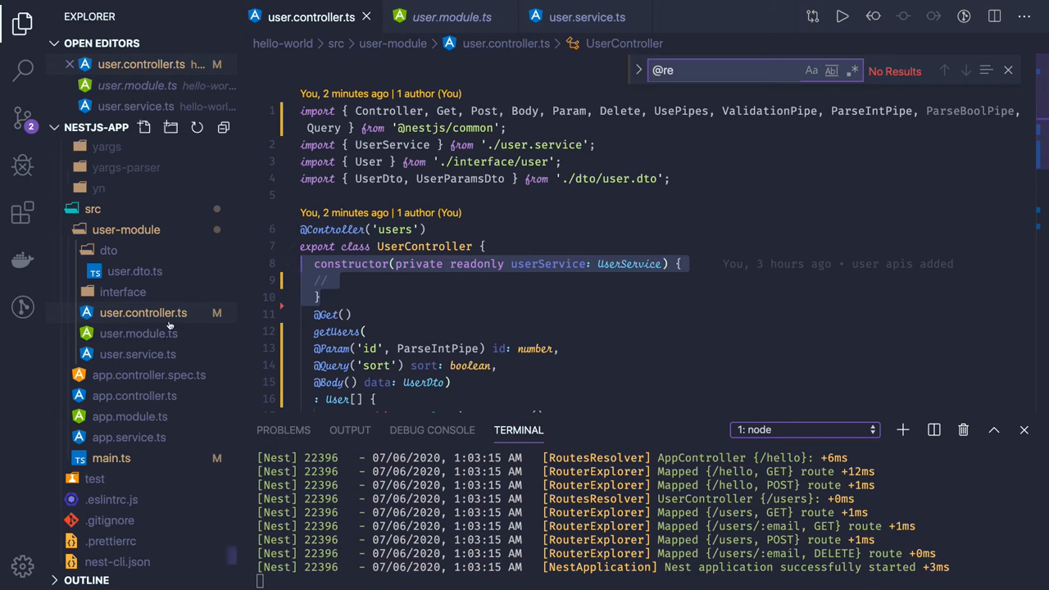
mouse_move(138, 354)
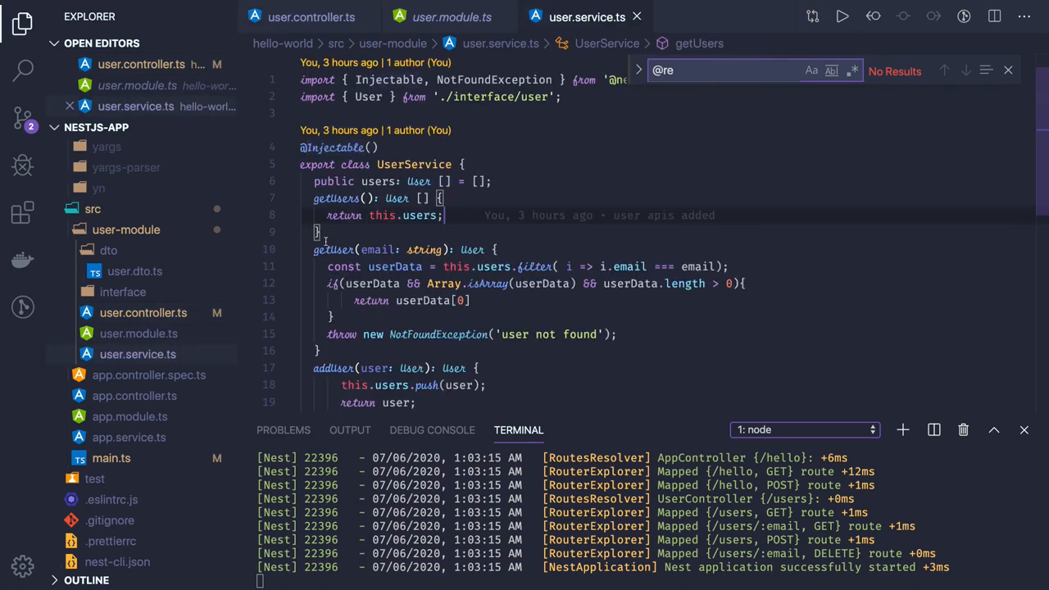
click(139, 334)
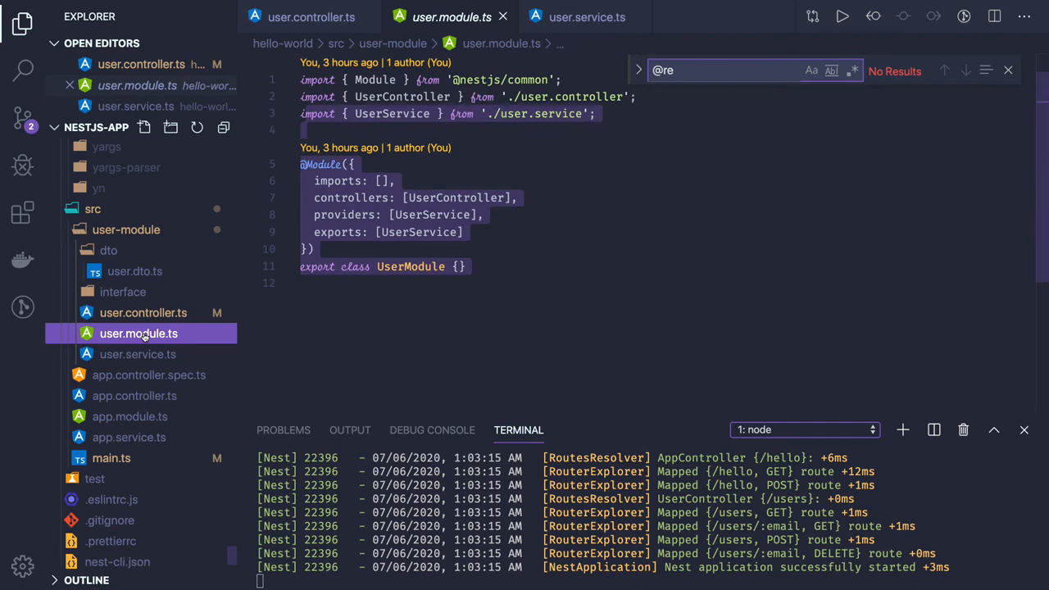
mouse_move(344, 214)
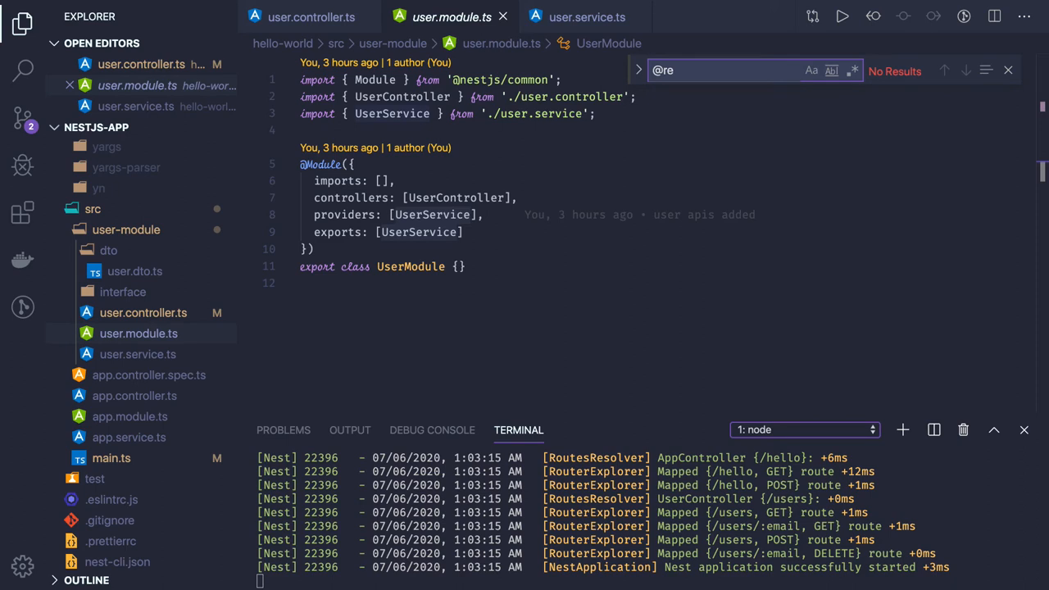
mouse_move(500, 242)
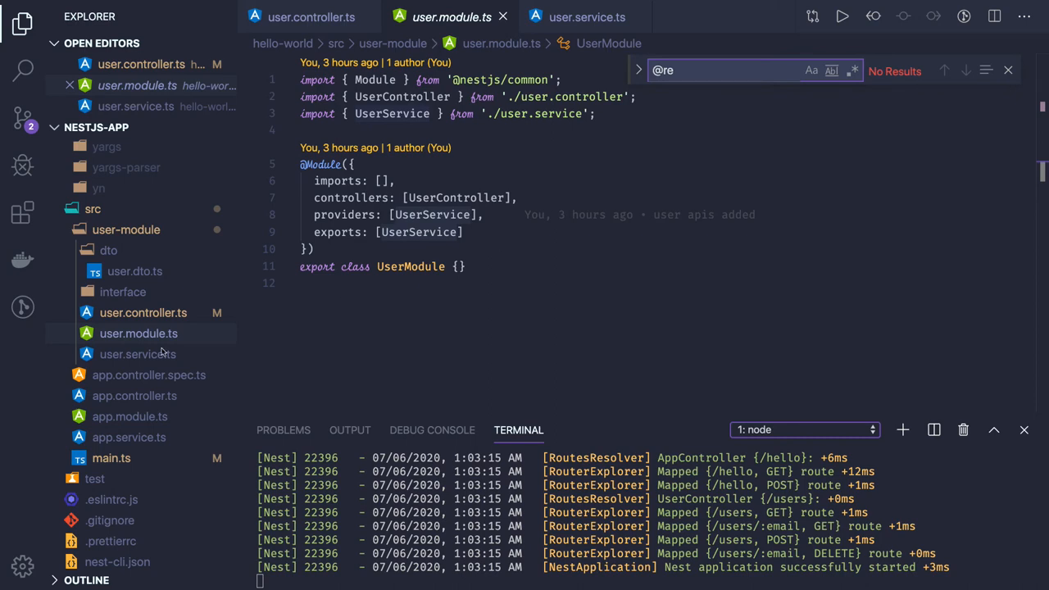
click(143, 312)
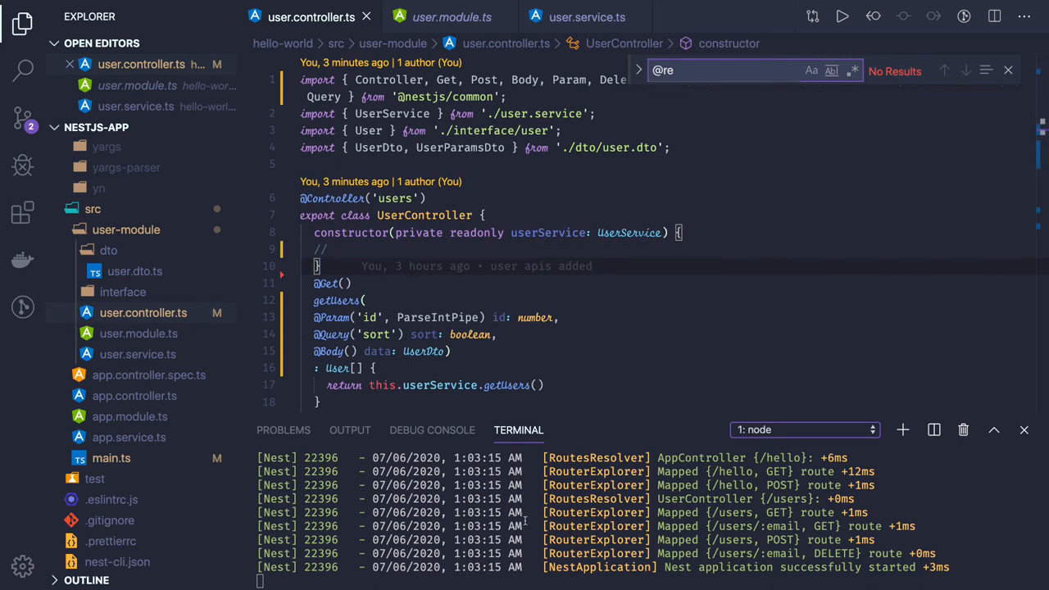
Open app.module.ts from src to see UserModule listed in its imports
click(336, 249)
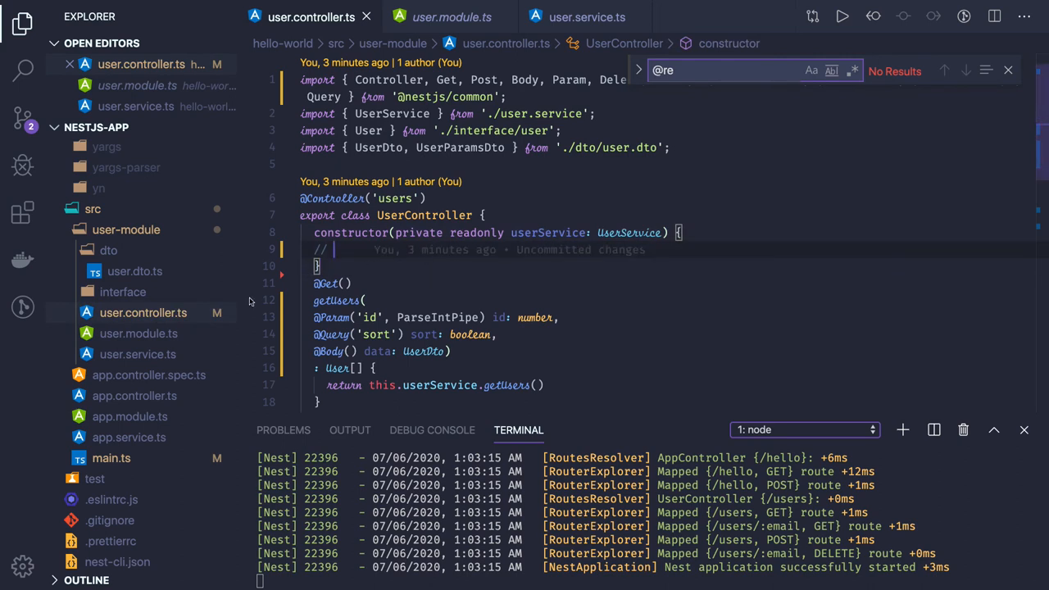
click(138, 333)
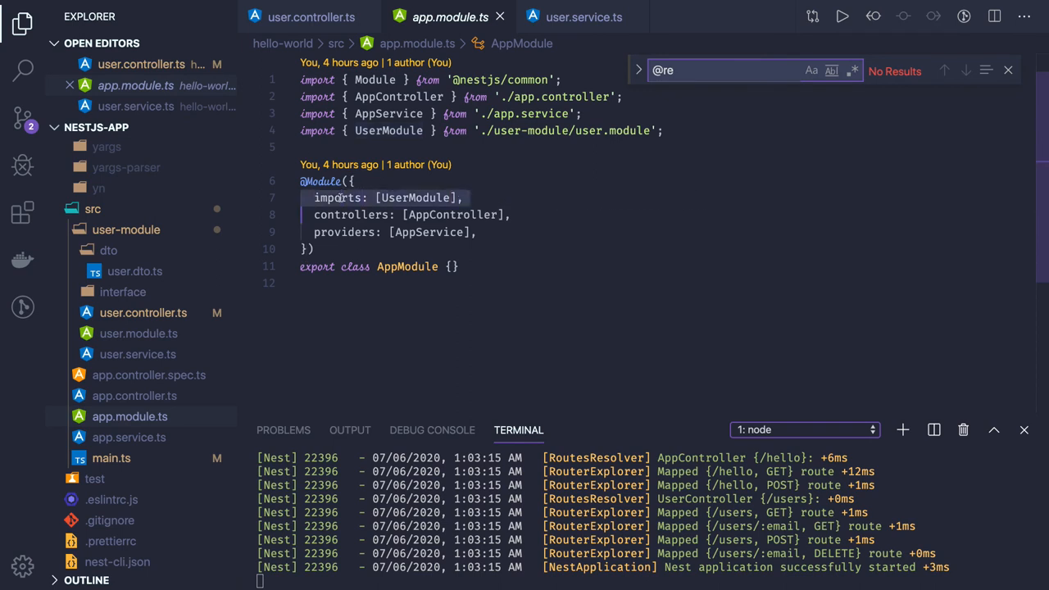
mouse_move(312, 181)
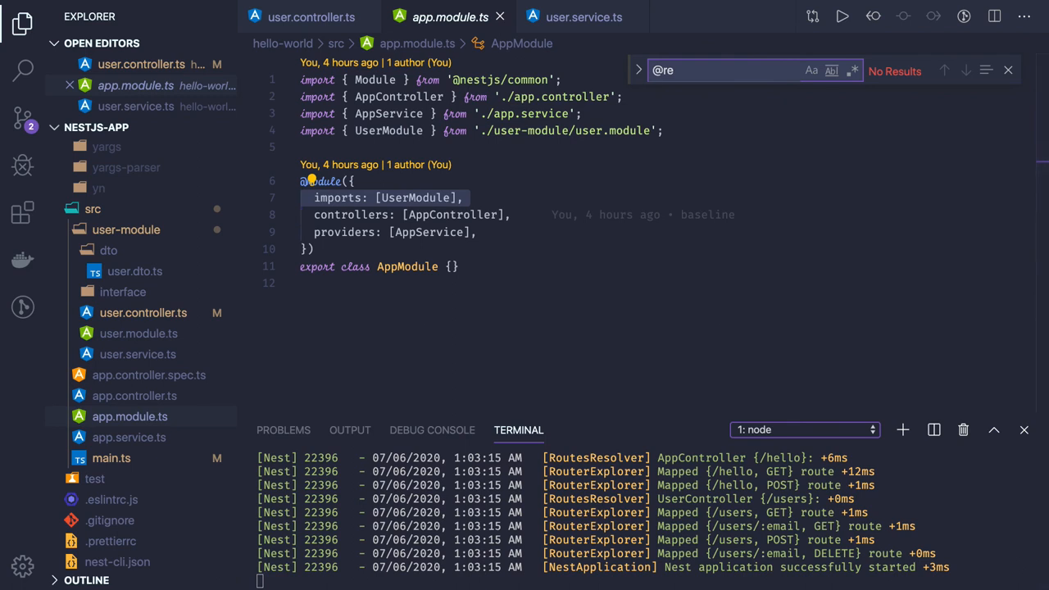
mouse_move(427, 508)
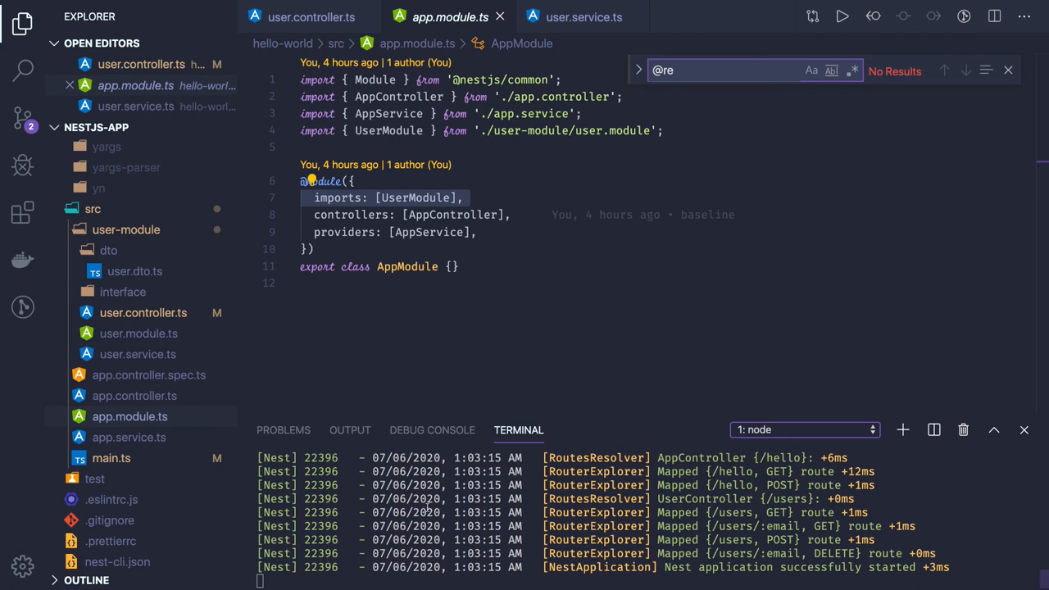
Collapse the user-module folder and select app.module.ts among the src files
click(126, 230)
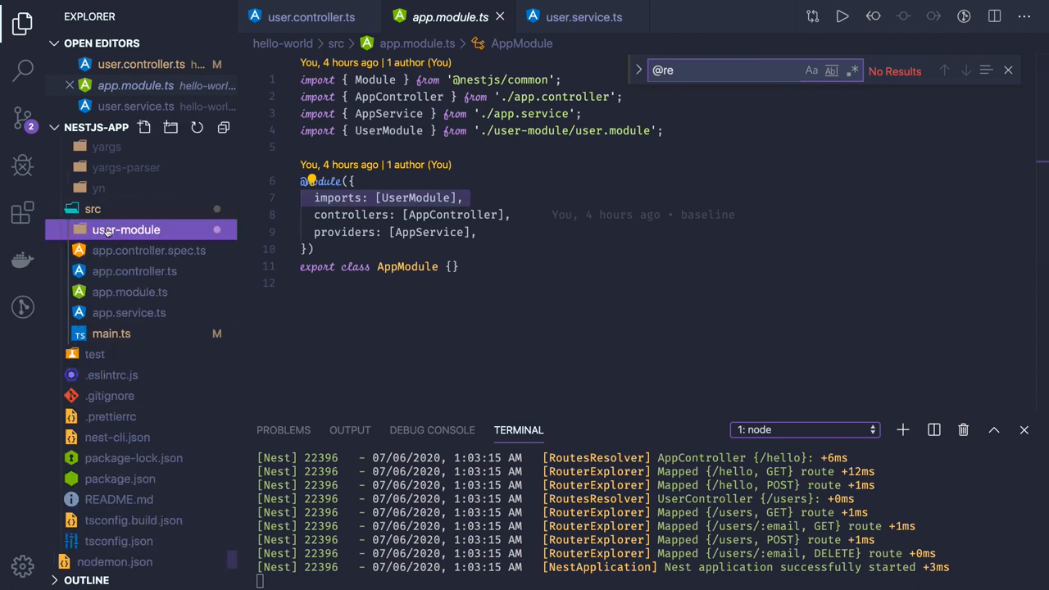
mouse_move(129, 292)
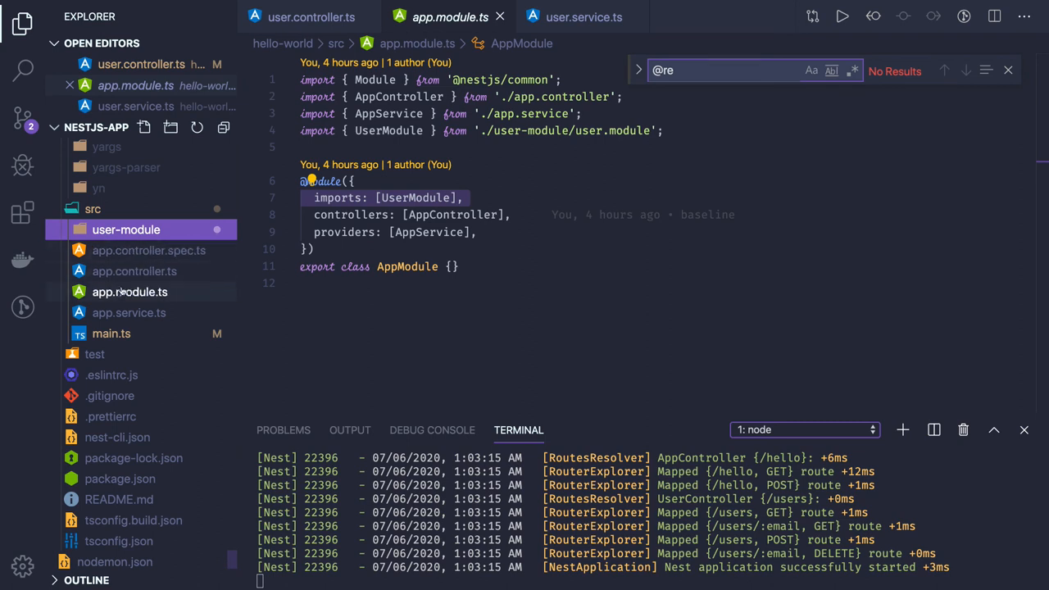
click(130, 292)
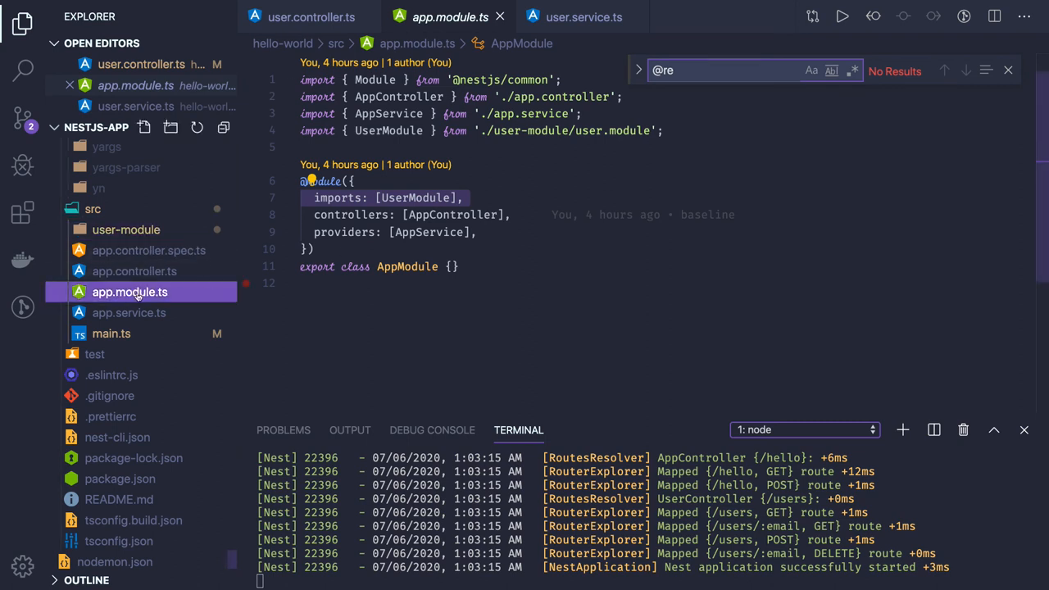
click(418, 197)
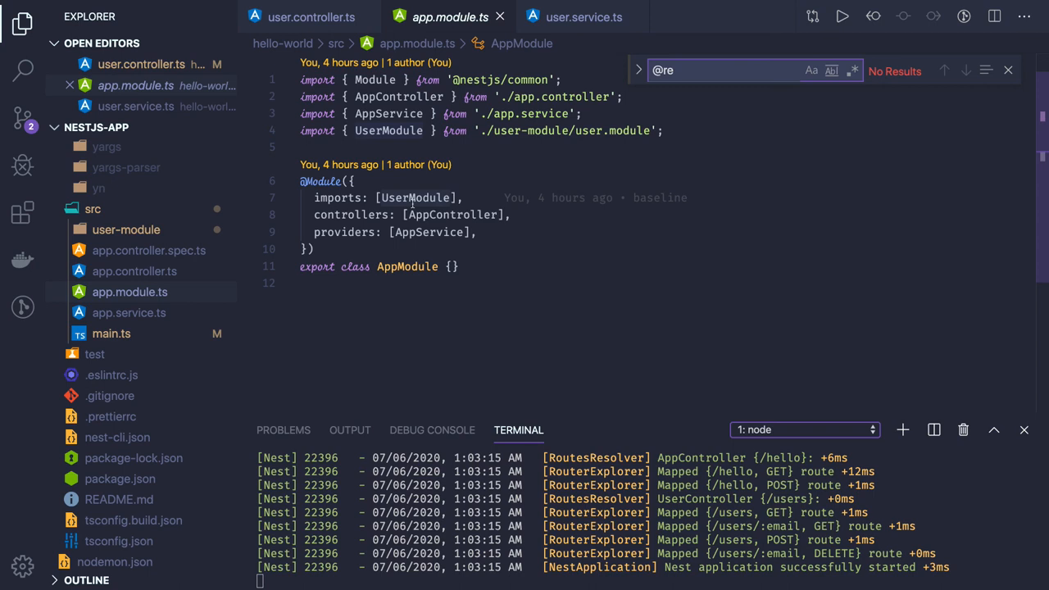
mouse_move(419, 273)
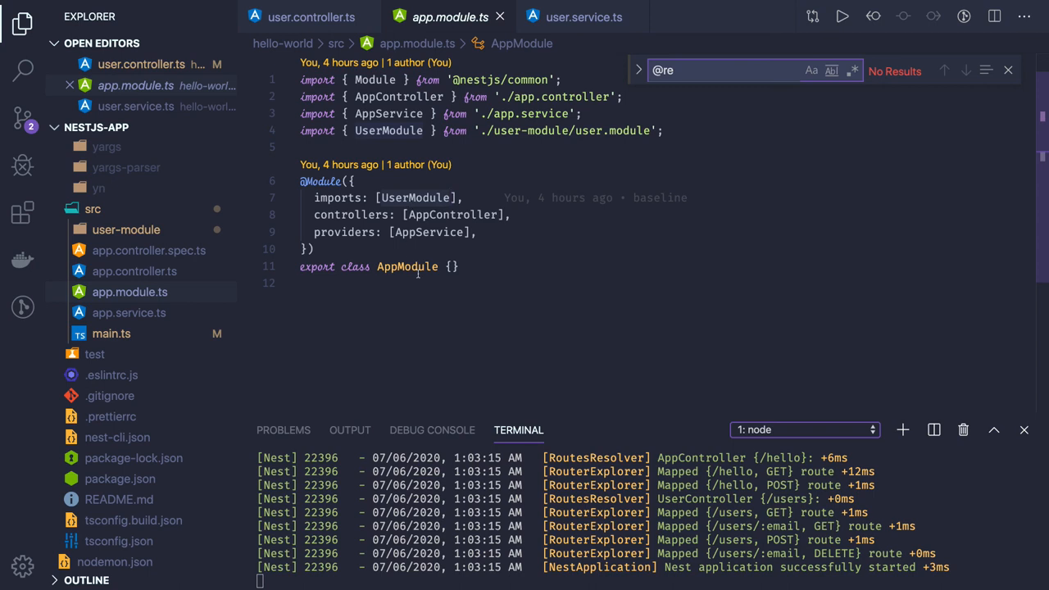
mouse_move(428, 321)
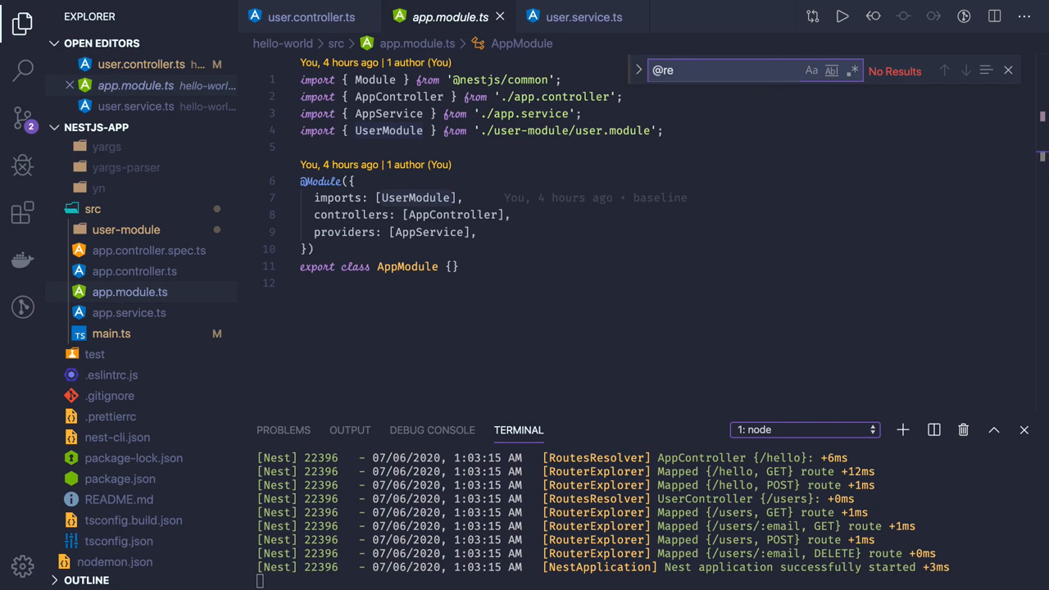
mouse_move(365, 318)
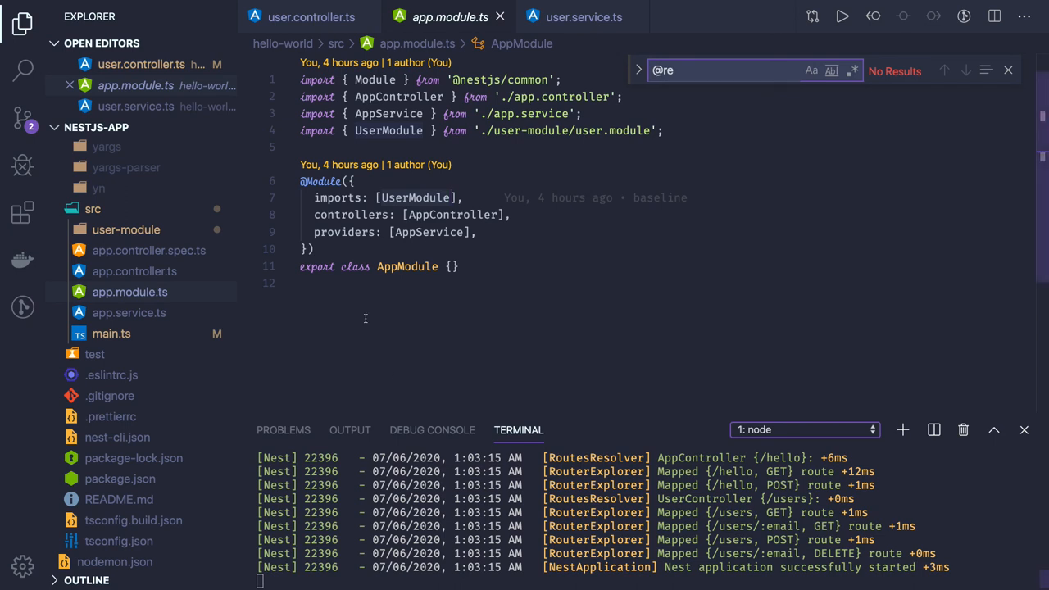